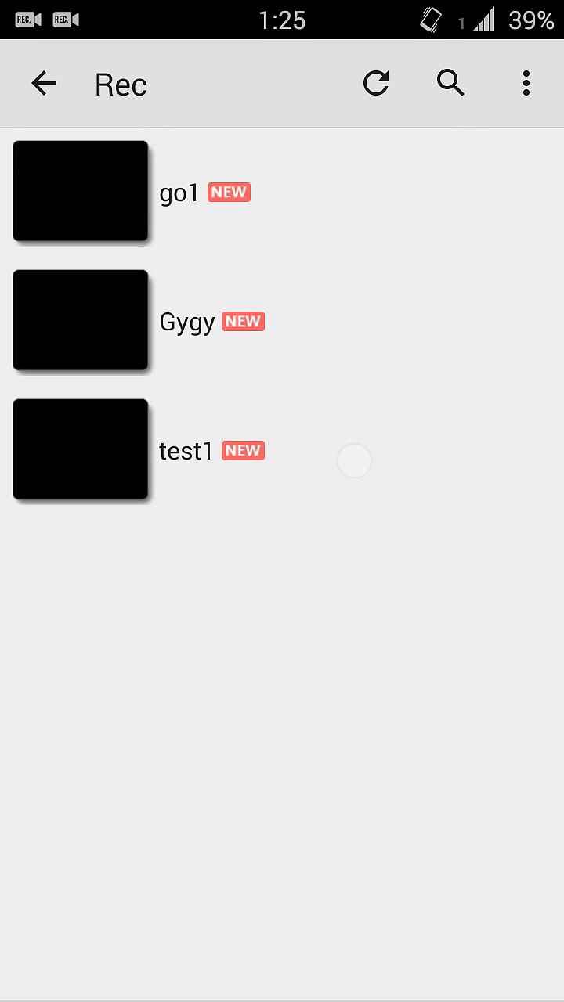
Try playing the test1 recording and dismiss the 'Can't play this file' error.
{"action": "left_click", "coordinate": [81, 449]}
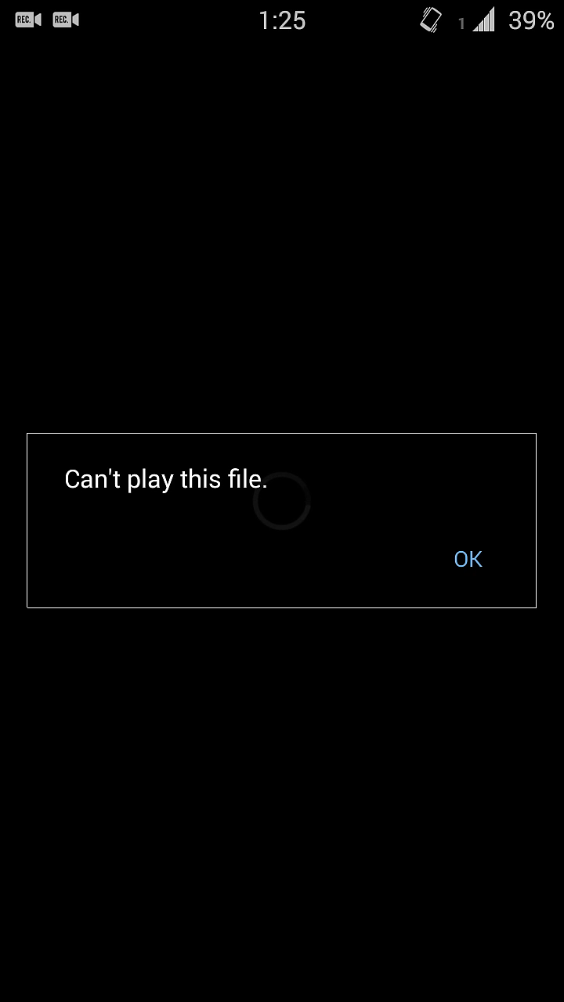
{"action": "left_click", "coordinate": [466, 559]}
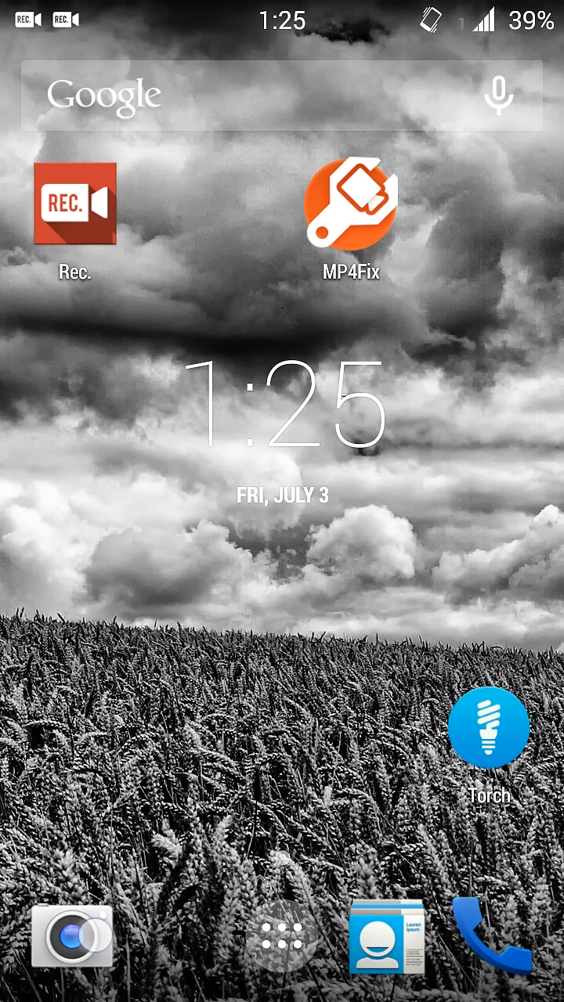
Launch MP4Fix from the home screen, listing the go1, test1 and gygy recordings.
{"action": "left_click_drag", "start_coordinate": [72, 937], "coordinate": [119, 817]}
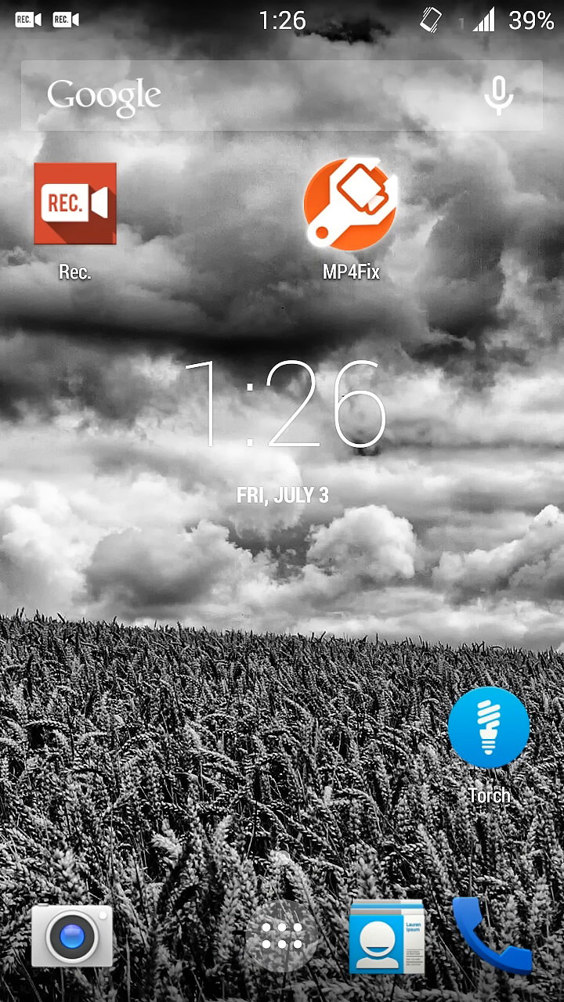
{"action": "left_click", "coordinate": [349, 204]}
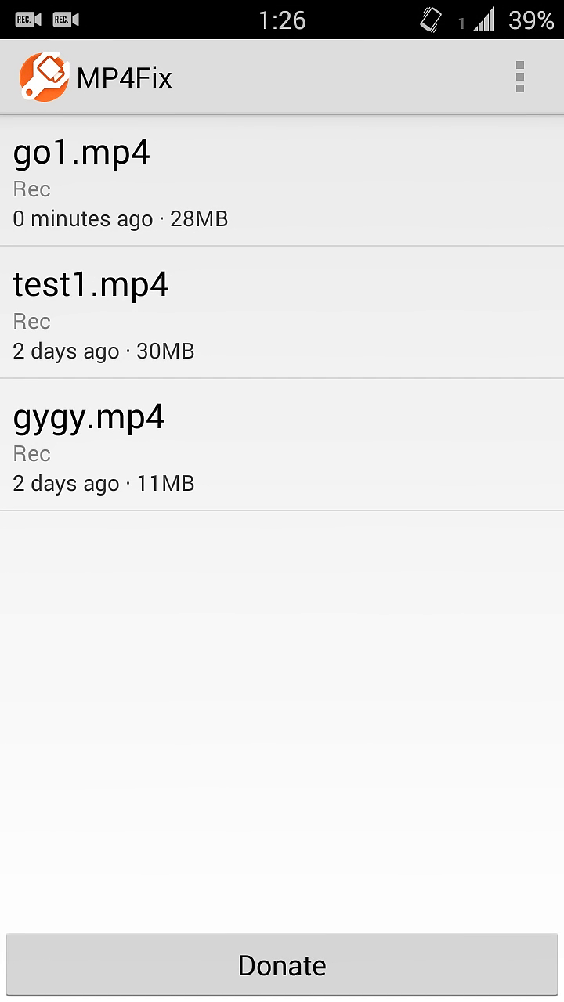
Select test1.mp4 in MP4Fix so it asks for a reference video.
{"action": "left_click", "coordinate": [191, 319]}
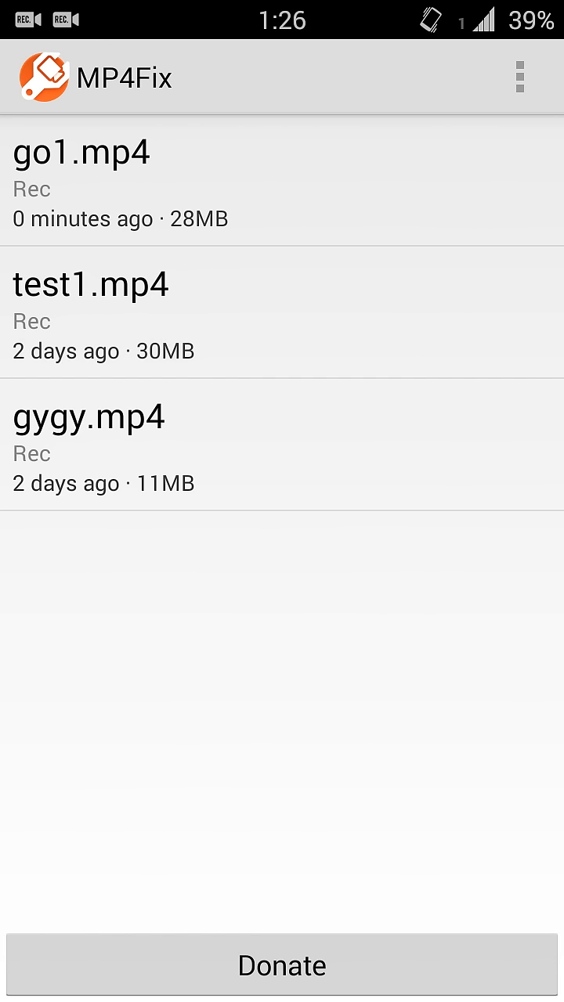
{"action": "left_click", "coordinate": [91, 313]}
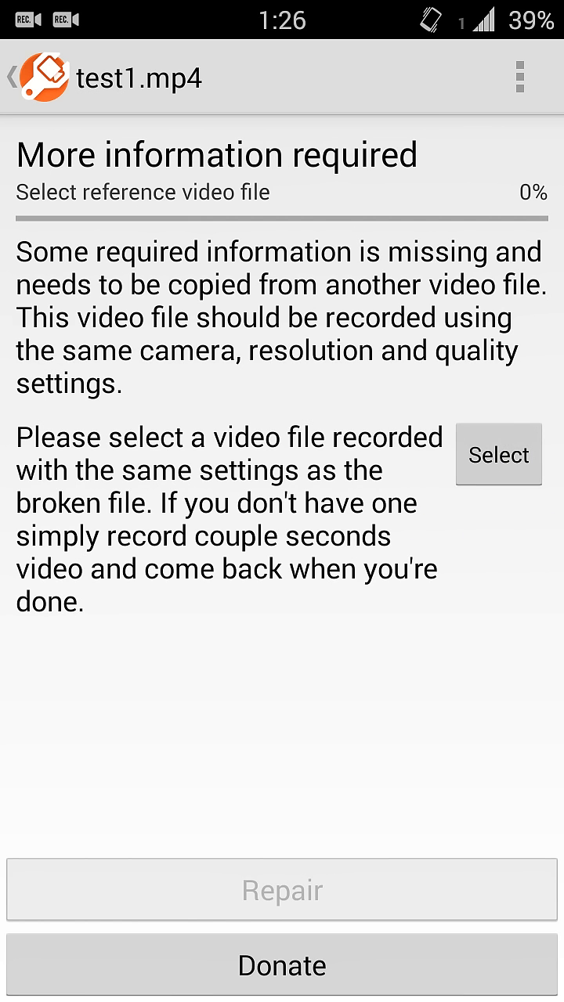
Choose the dark Dead Trigger gameplay video from Photos as the repair reference.
{"action": "left_click", "coordinate": [497, 454]}
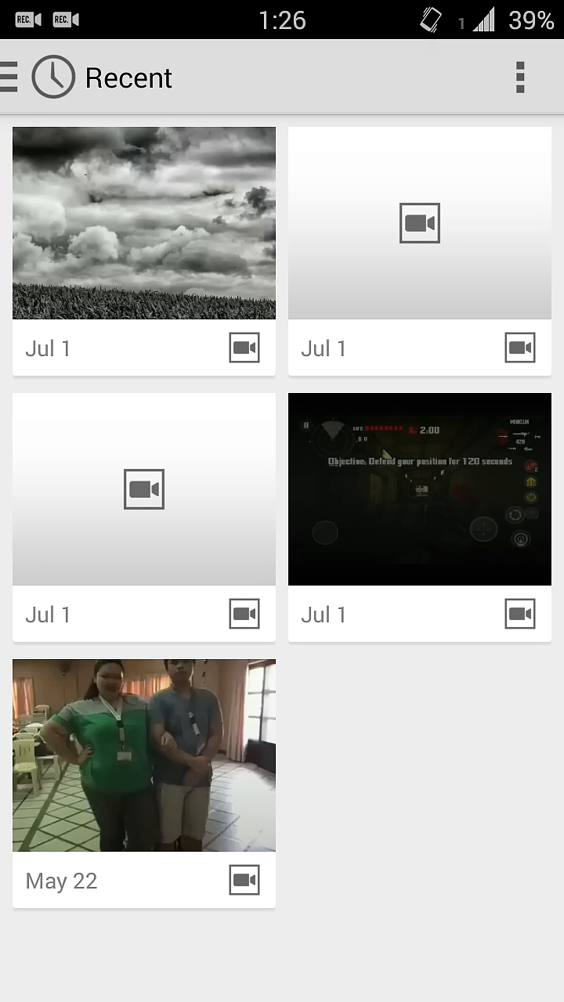
{"action": "left_click", "coordinate": [454, 535]}
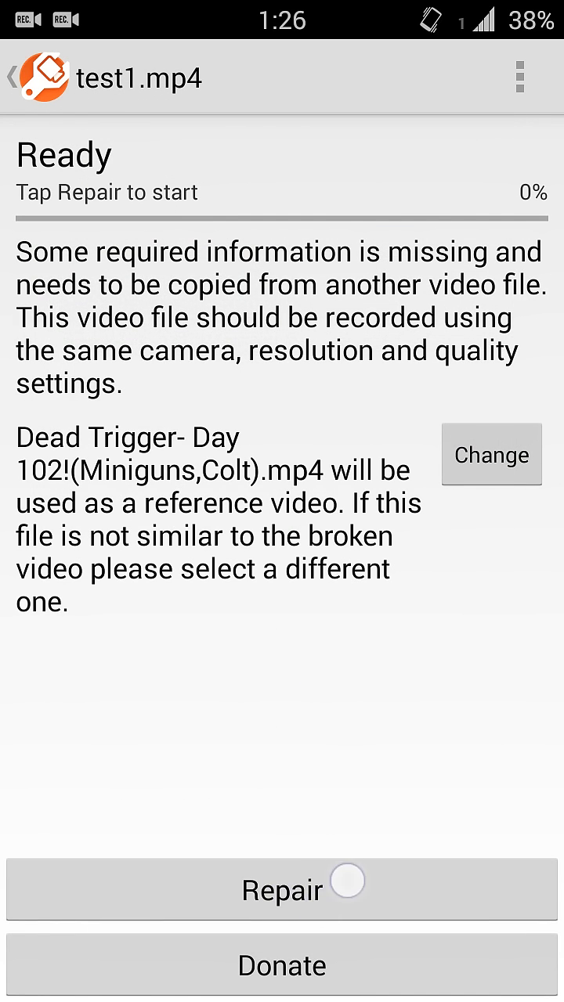
Repair test1.mp4, recovering 38 seconds, and play test1_fixed in MX Player.
{"action": "left_click", "coordinate": [282, 889]}
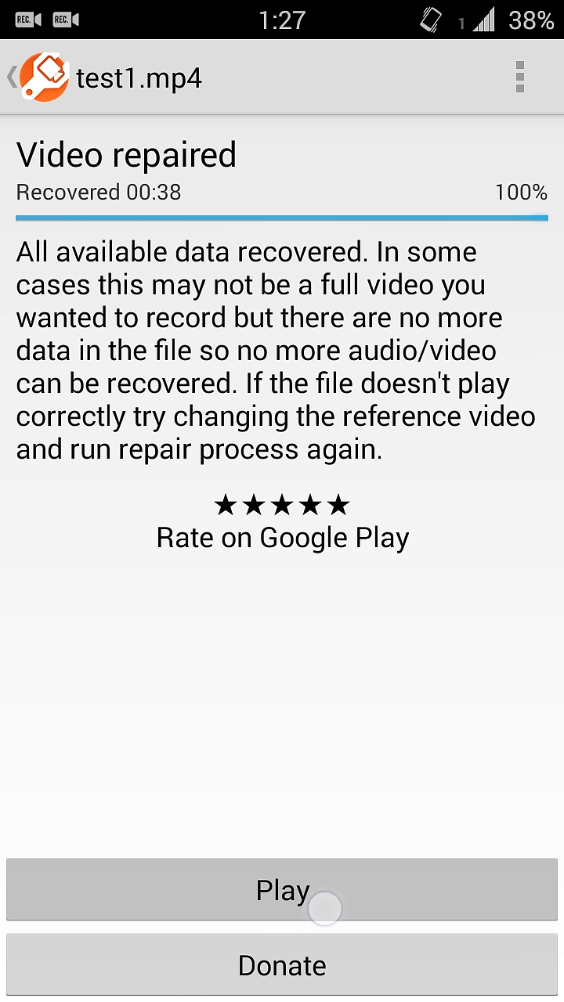
{"action": "left_click", "coordinate": [282, 889]}
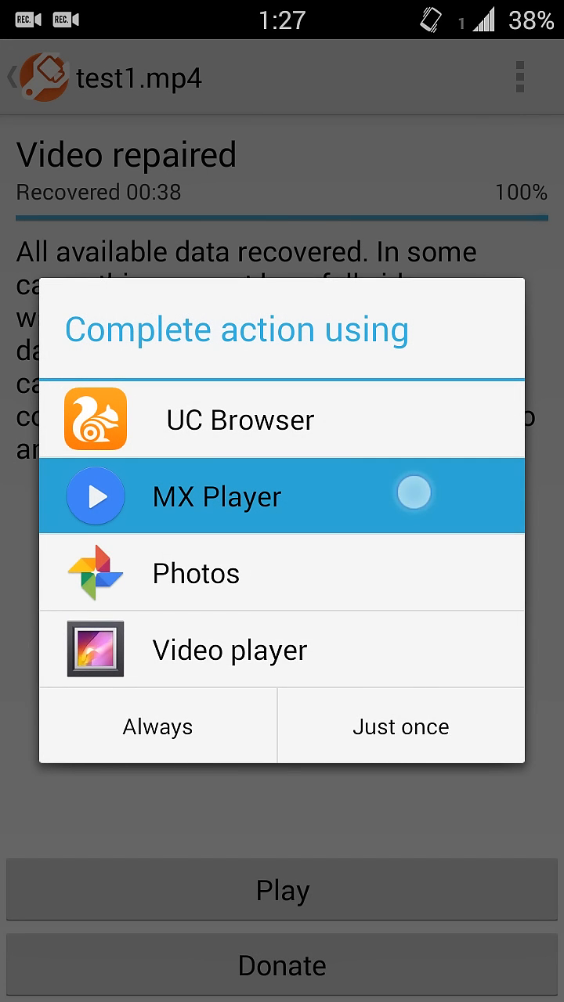
{"action": "left_click", "coordinate": [401, 727]}
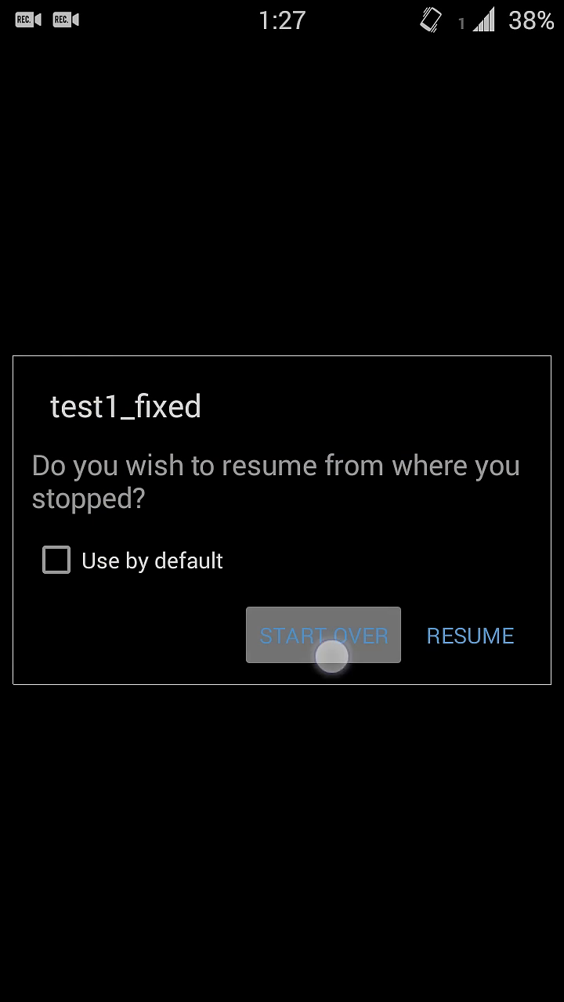